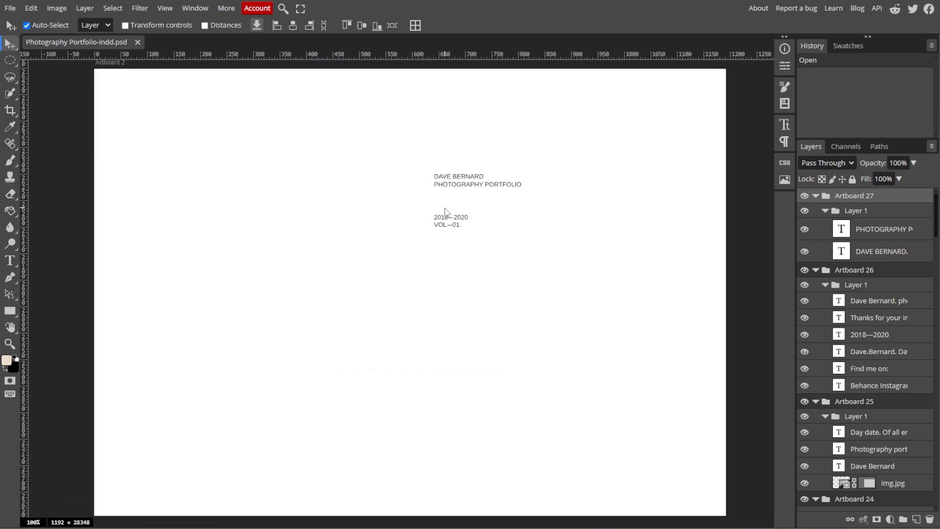
mouse_move(9, 8)
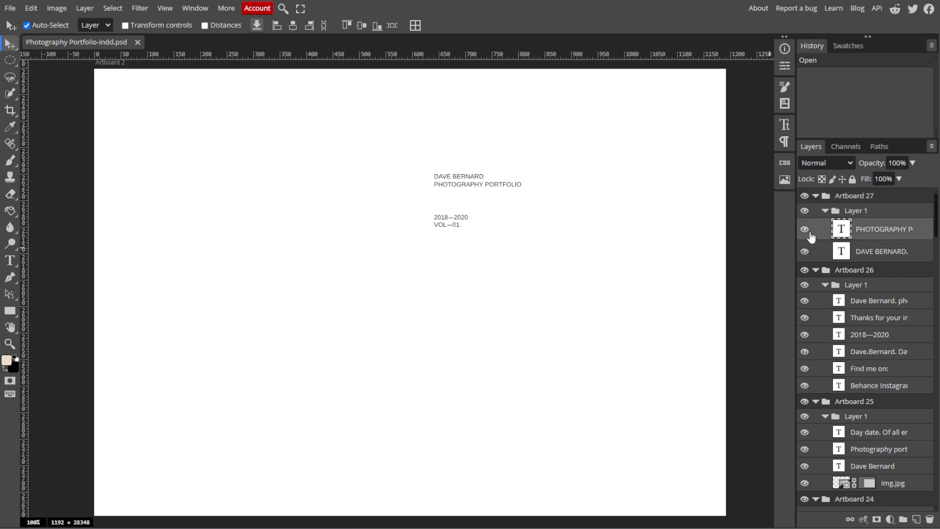
Scroll down to the Contents page and Artboard 1's layers.
scroll("down", 3)
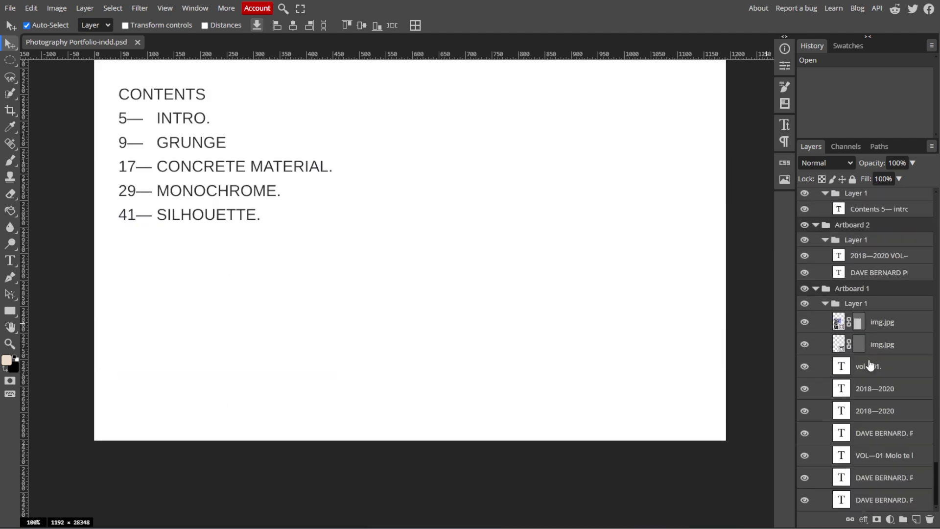
Select the staircase img.jpg on Minimal Structures and start a Free Transform at about 54%.
scroll("down", 3)
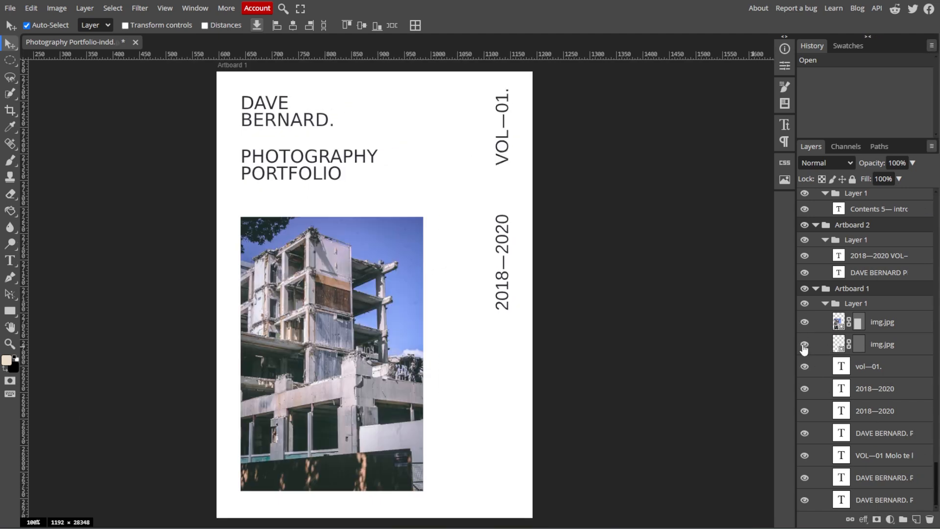
double_click(502, 264)
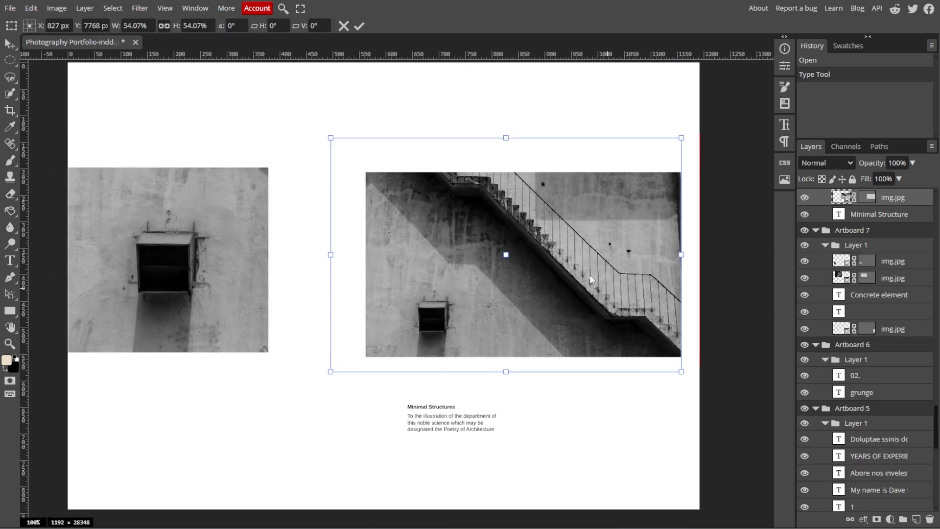
Cancel the Free Transform so the staircase photo returns to full size.
left_click(360, 26)
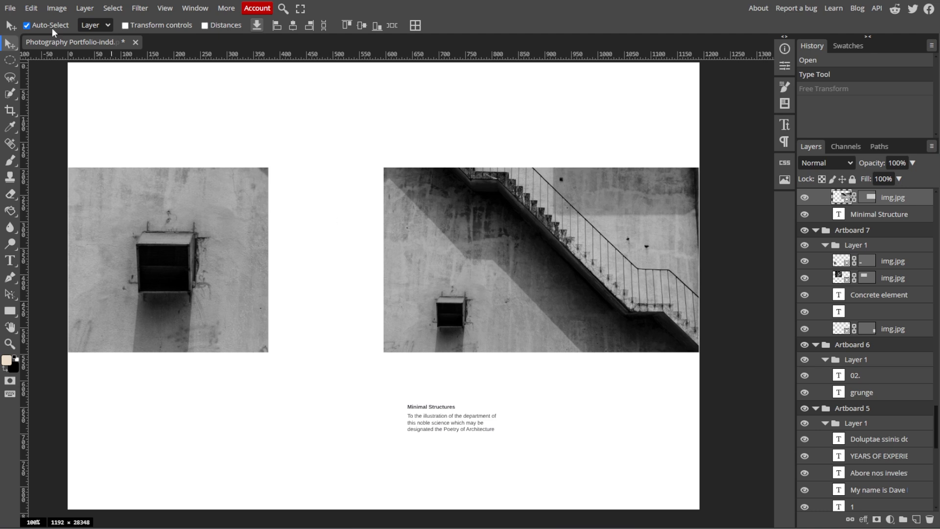
Bring up the File menu's Export as format list.
left_click(9, 7)
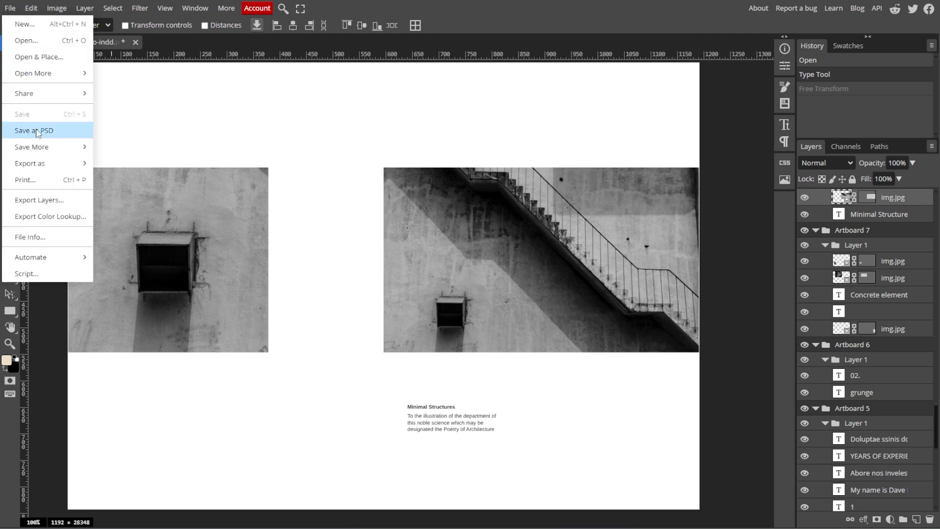
mouse_move(51, 131)
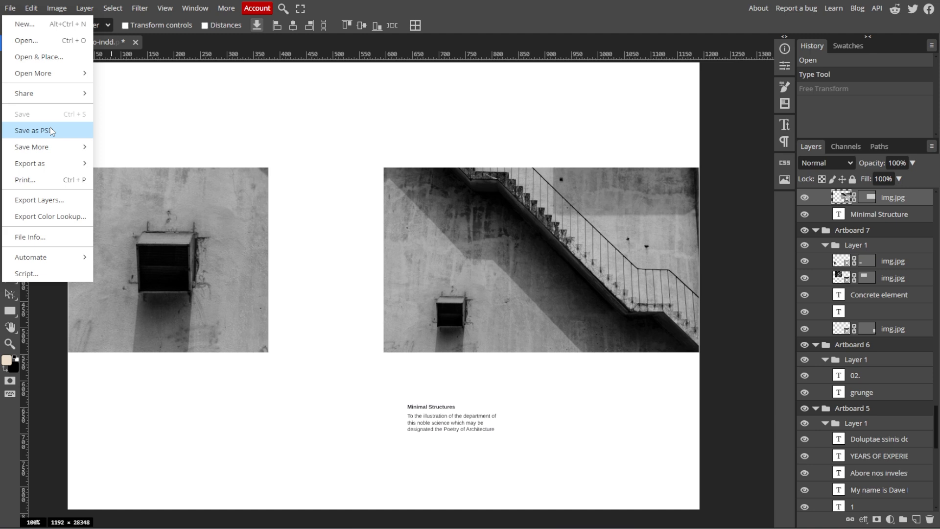
mouse_move(50, 140)
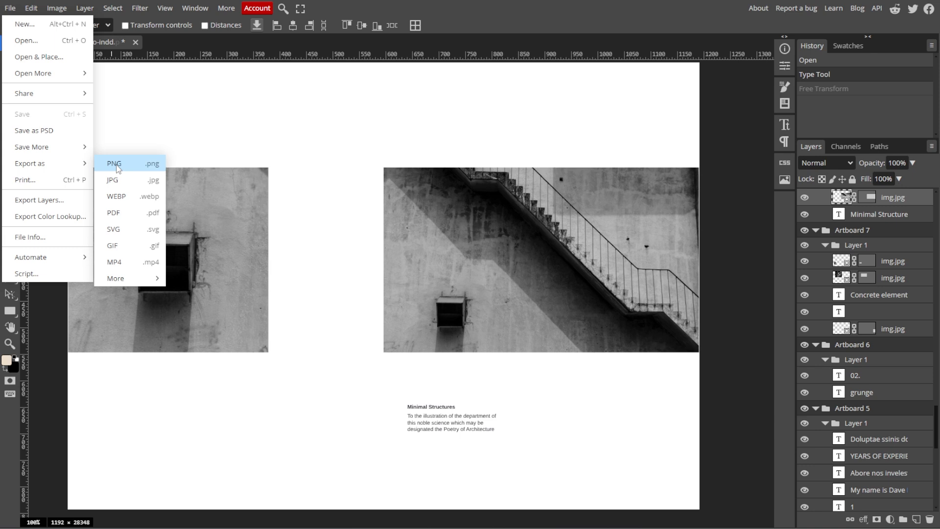
Export the portfolio as PNG with Artboards kept checked in Save for web.
left_click(114, 164)
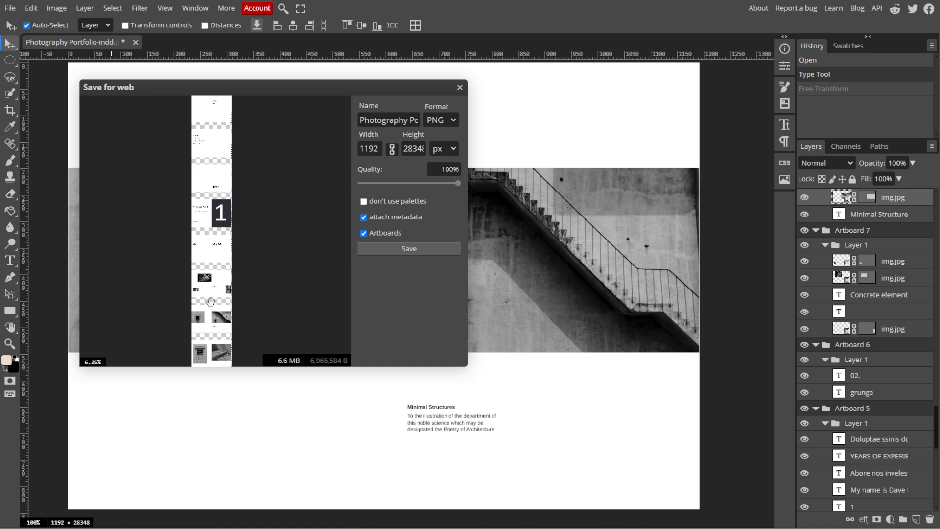
left_click(460, 87)
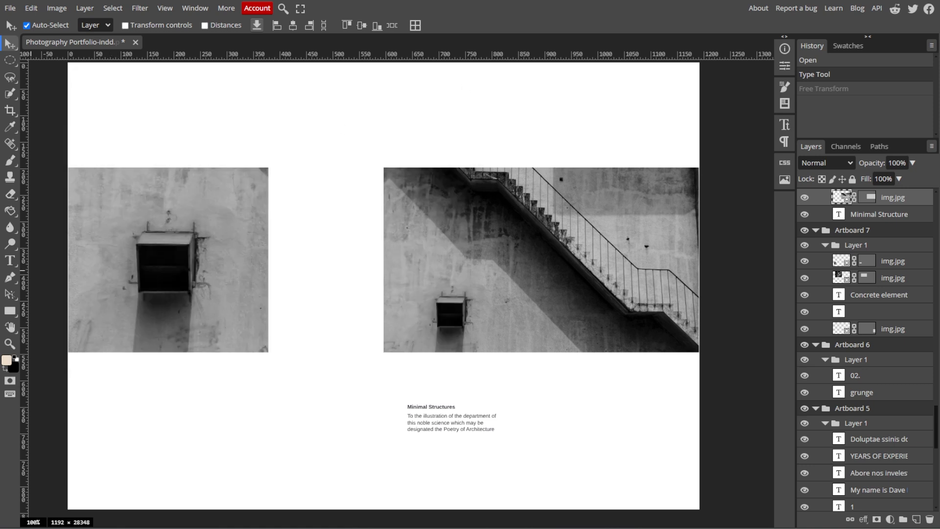